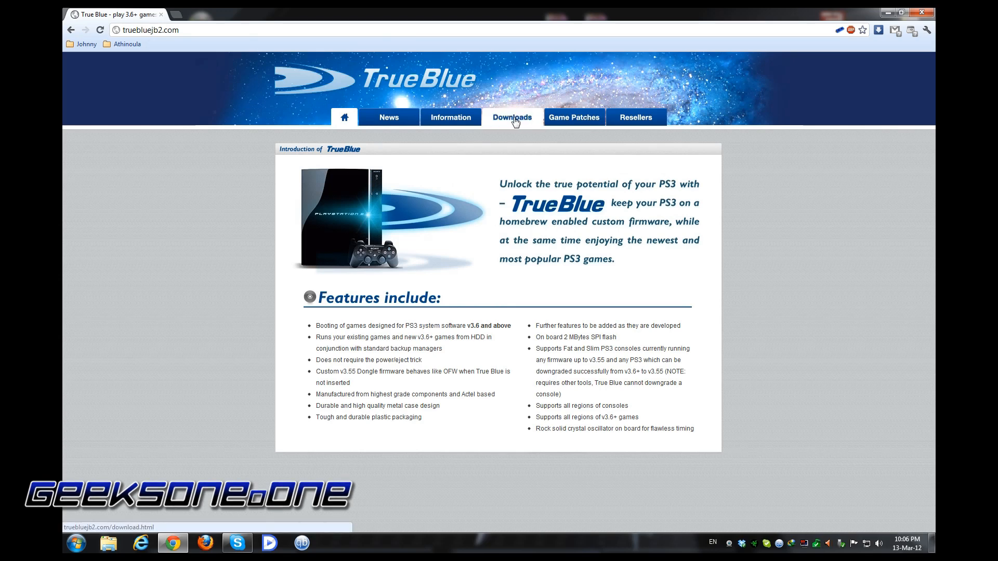
Download the TrueBlue 3.55-Dongle Custom Firmware v2 archive from the TrueBlue Downloads page.
{"action": "left_click", "coordinate": [511, 117]}
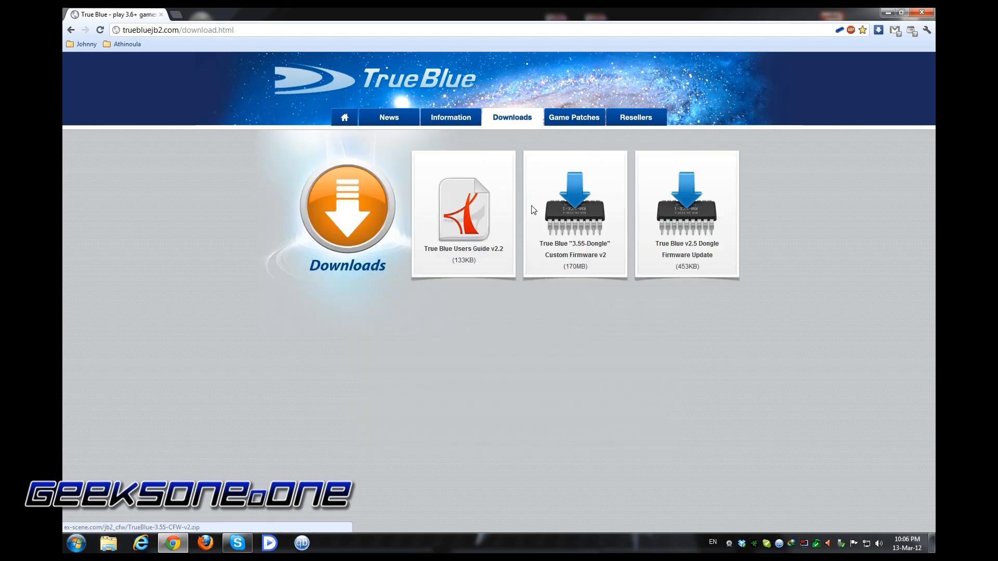
{"action": "mouse_move", "coordinate": [573, 213]}
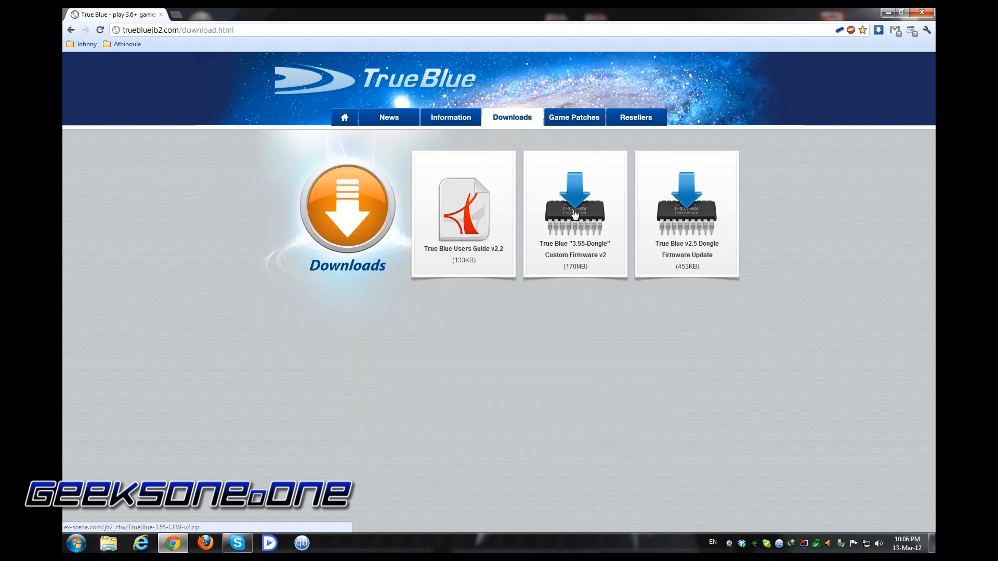
{"action": "mouse_move", "coordinate": [580, 227]}
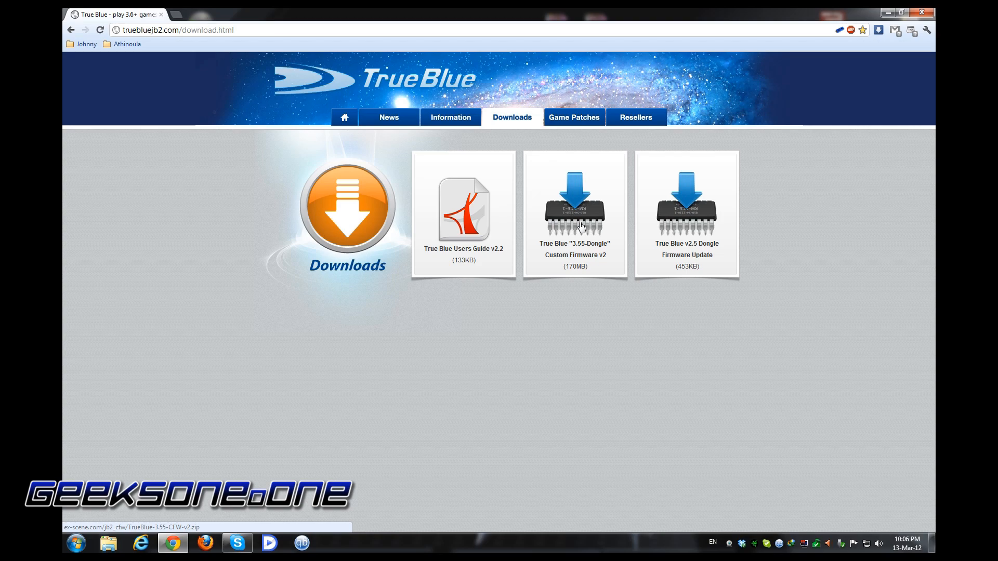
{"action": "left_click", "coordinate": [574, 213]}
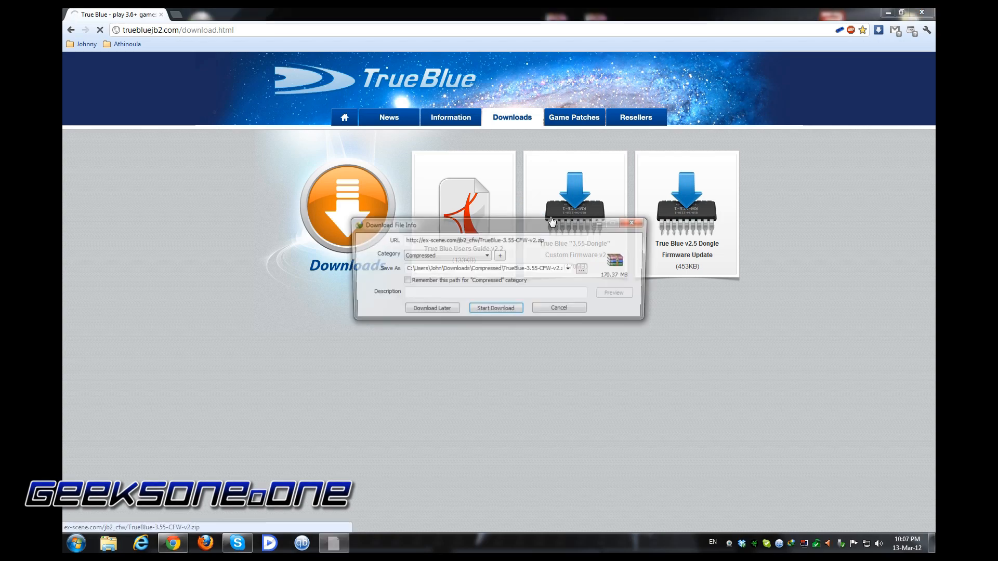
{"action": "left_click", "coordinate": [495, 308]}
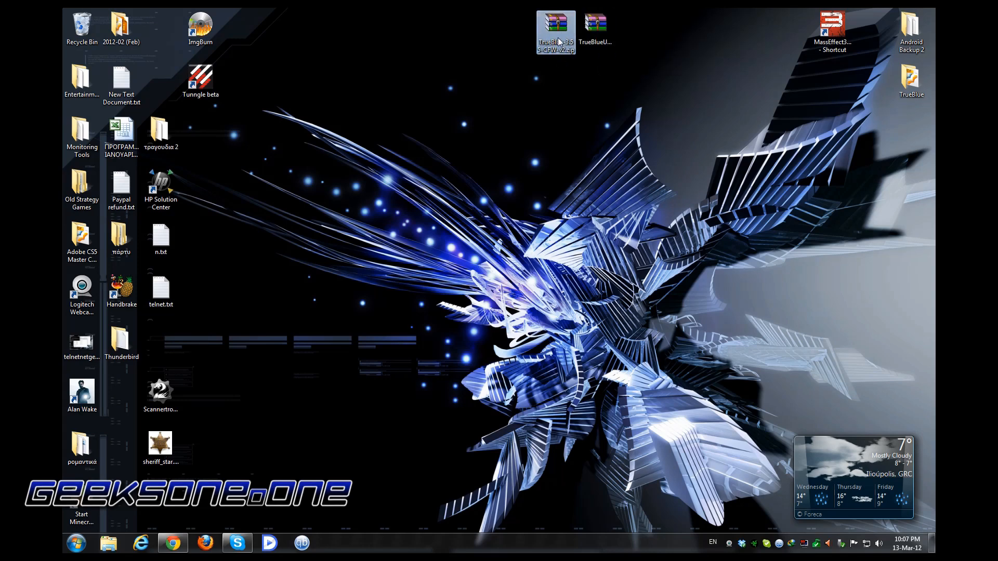
{"action": "mouse_move", "coordinate": [555, 31]}
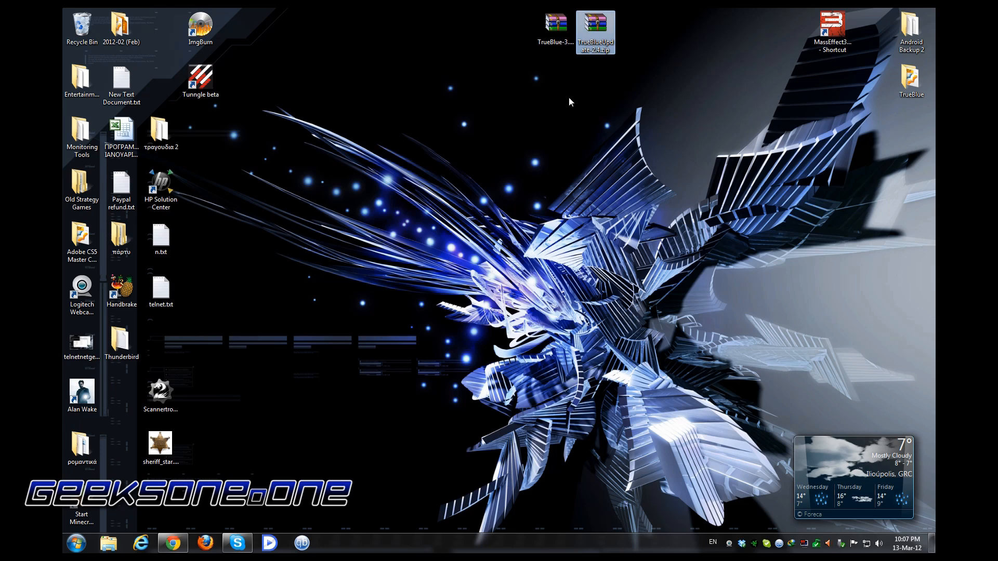
{"action": "mouse_move", "coordinate": [596, 32]}
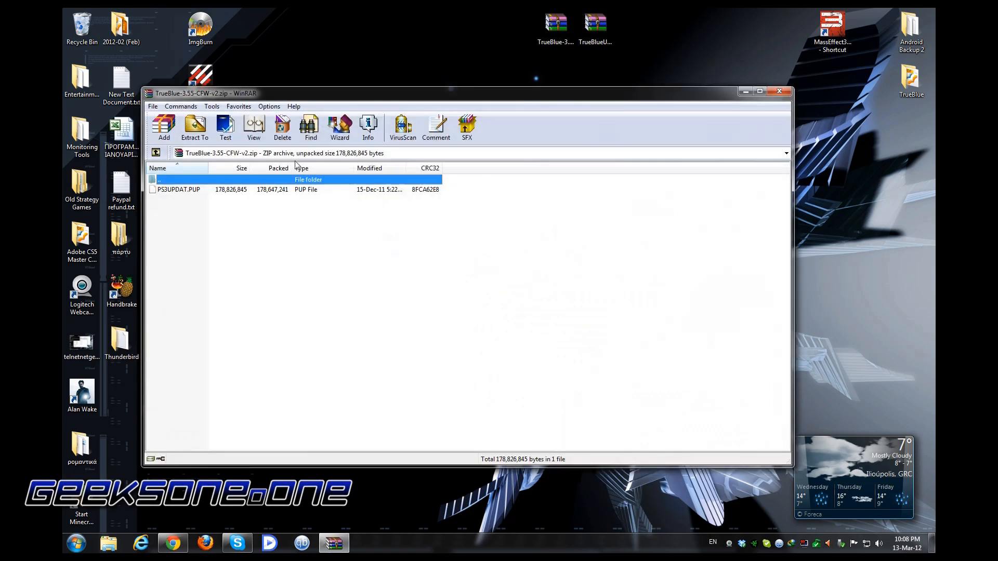
Extract the firmware archive in WinRAR to Desktop\TrueBlue-3.55-CFW-v2.
{"action": "left_click", "coordinate": [194, 127]}
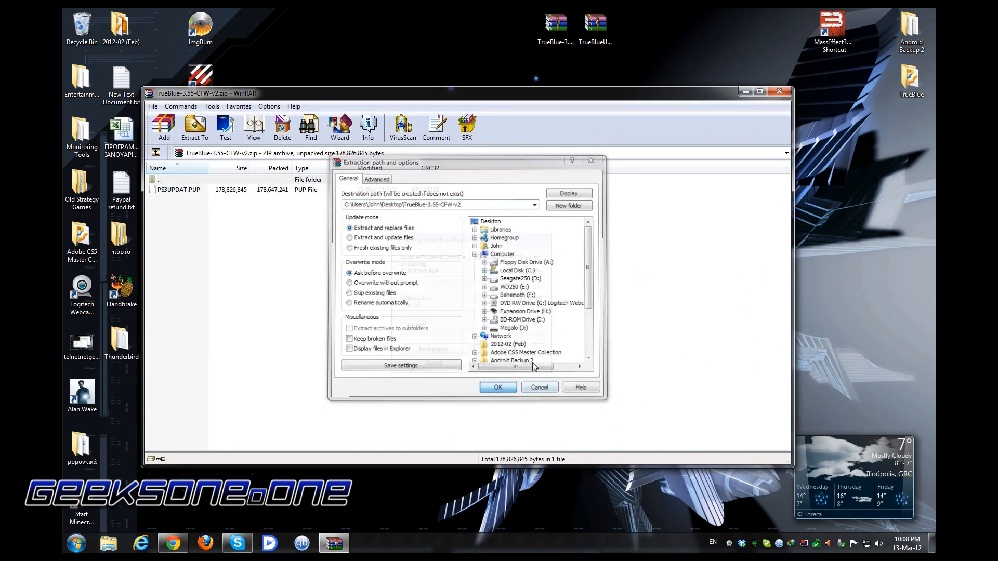
{"action": "left_click", "coordinate": [498, 387]}
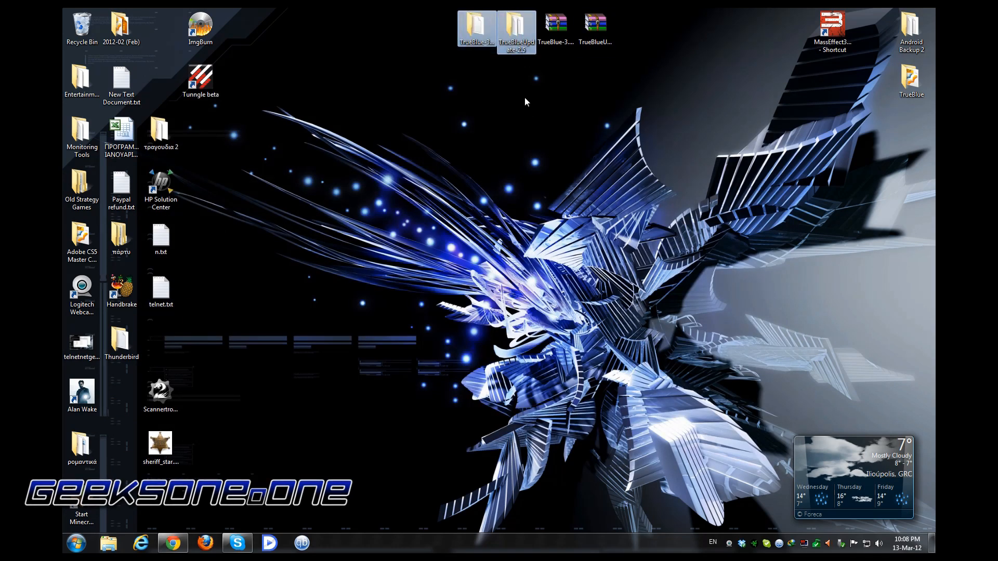
Open the TrueBlue-3.55-CFW-v2 folder, select PS3UPDAT.PUP, and move the window aside.
{"action": "double_click", "coordinate": [476, 26]}
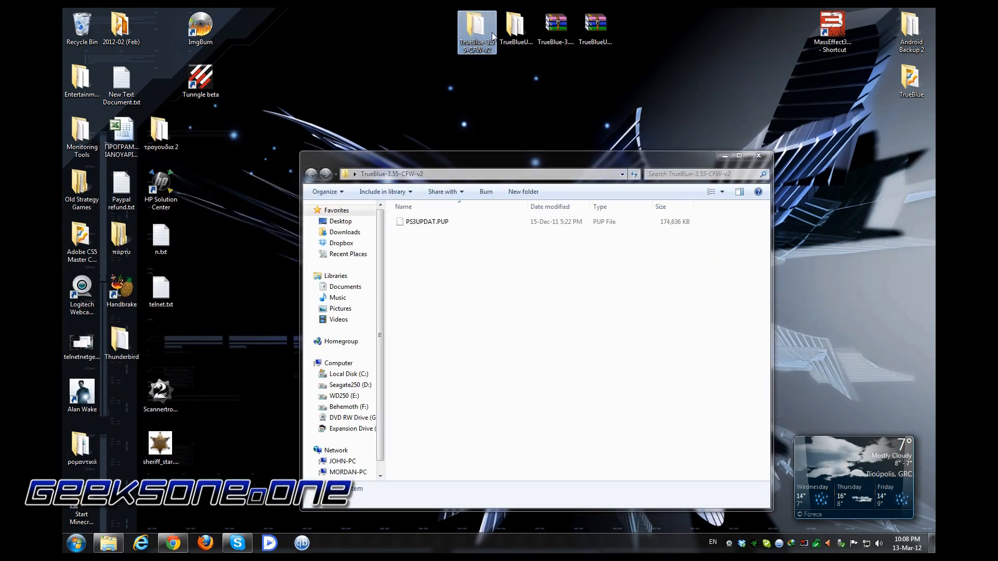
{"action": "mouse_move", "coordinate": [490, 63]}
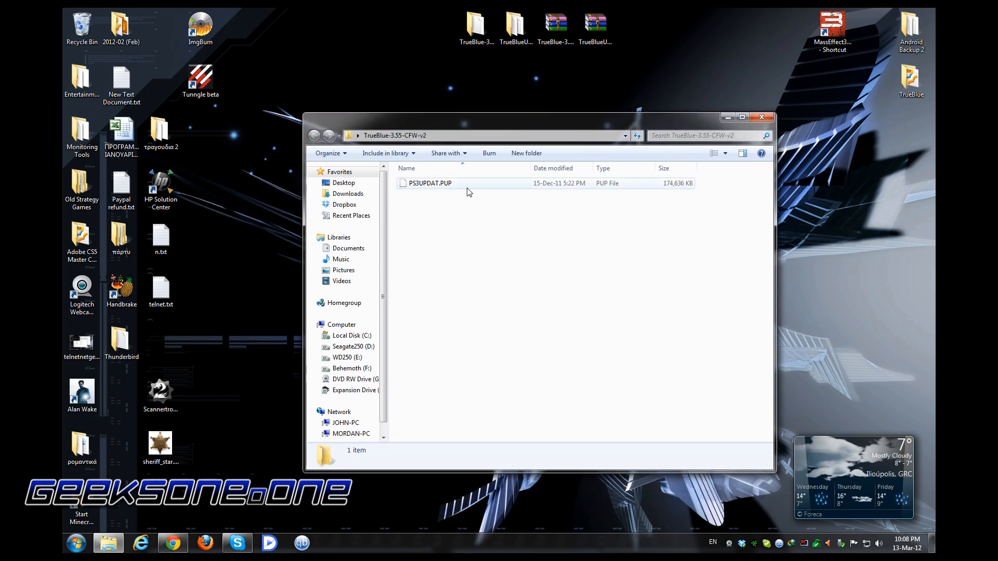
{"action": "left_click", "coordinate": [430, 184]}
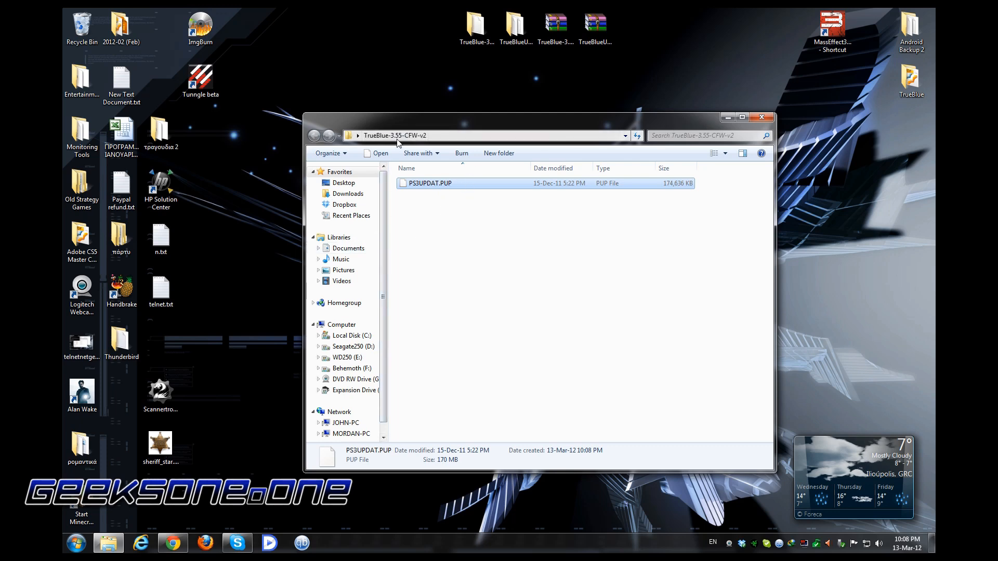
{"action": "left_click_drag", "start_coordinate": [484, 116], "coordinate": [636, 128]}
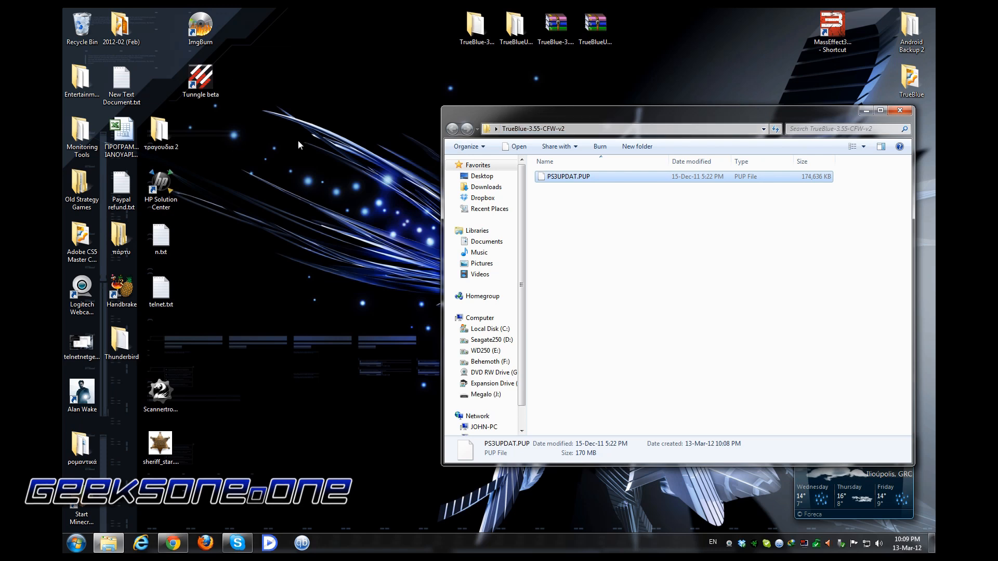
{"action": "mouse_move", "coordinate": [592, 119]}
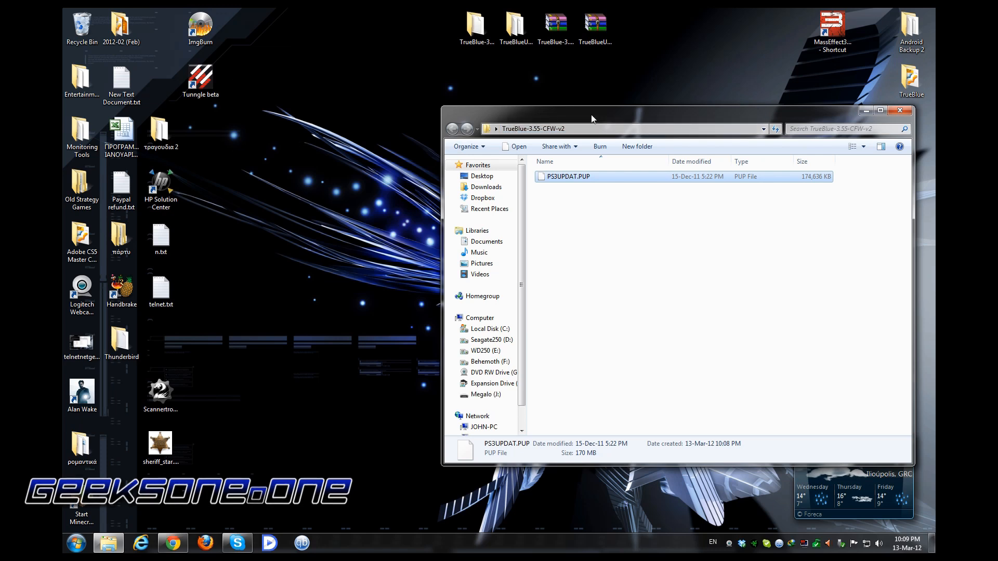
{"action": "mouse_move", "coordinate": [597, 123]}
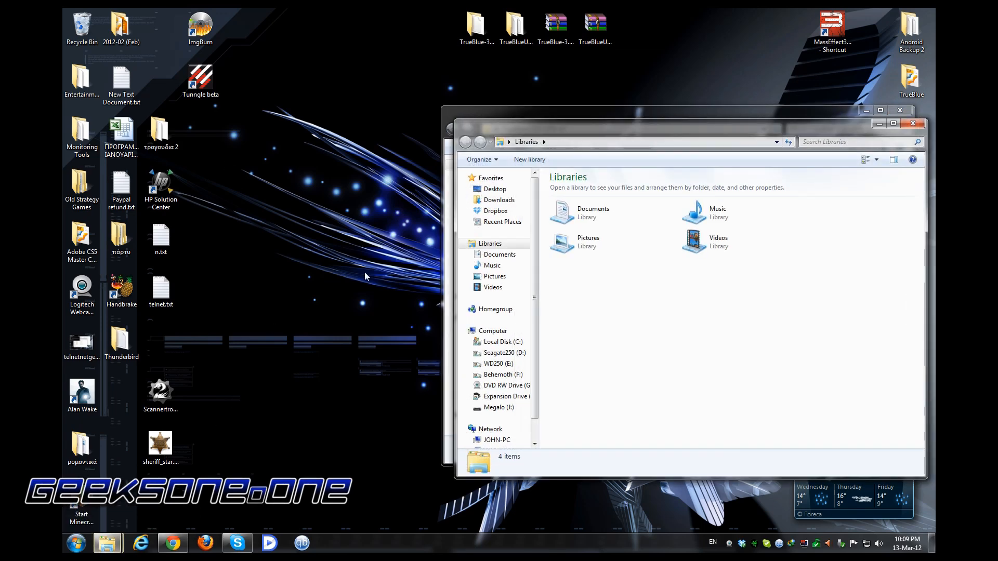
Create a folder named PS3 on the Megalo (J:) drive and open it.
{"action": "left_click", "coordinate": [496, 407]}
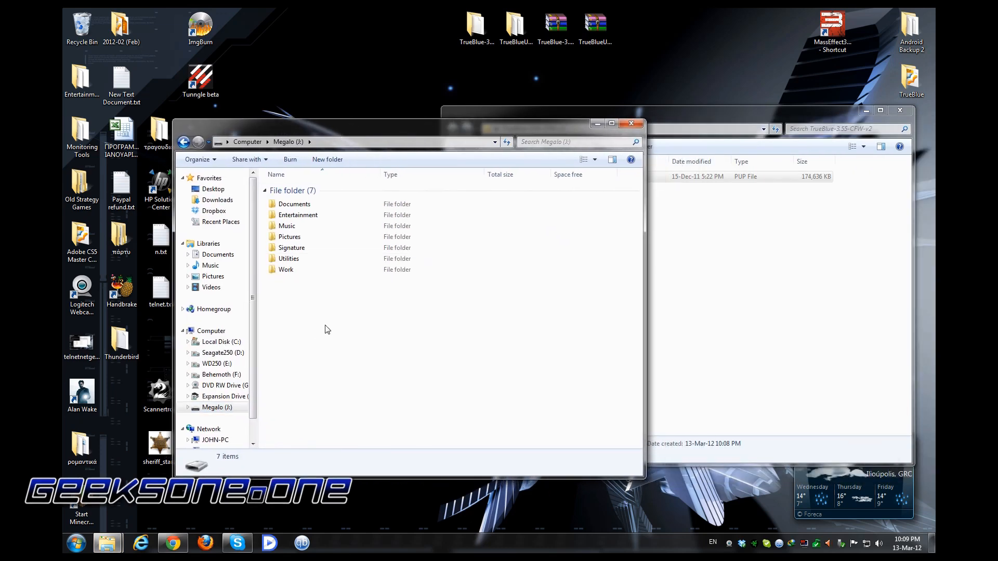
{"action": "right_click", "coordinate": [326, 329]}
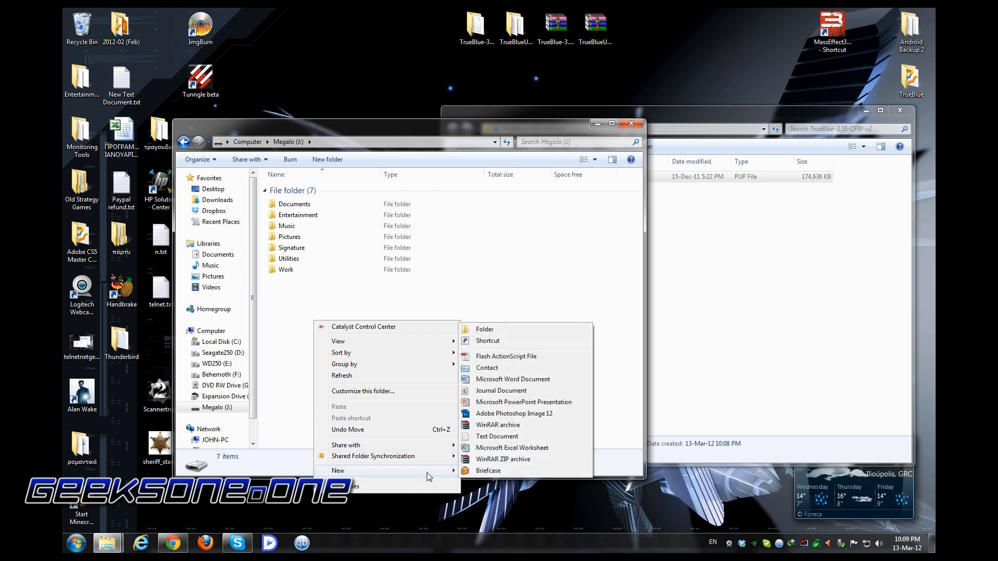
{"action": "left_click", "coordinate": [484, 329]}
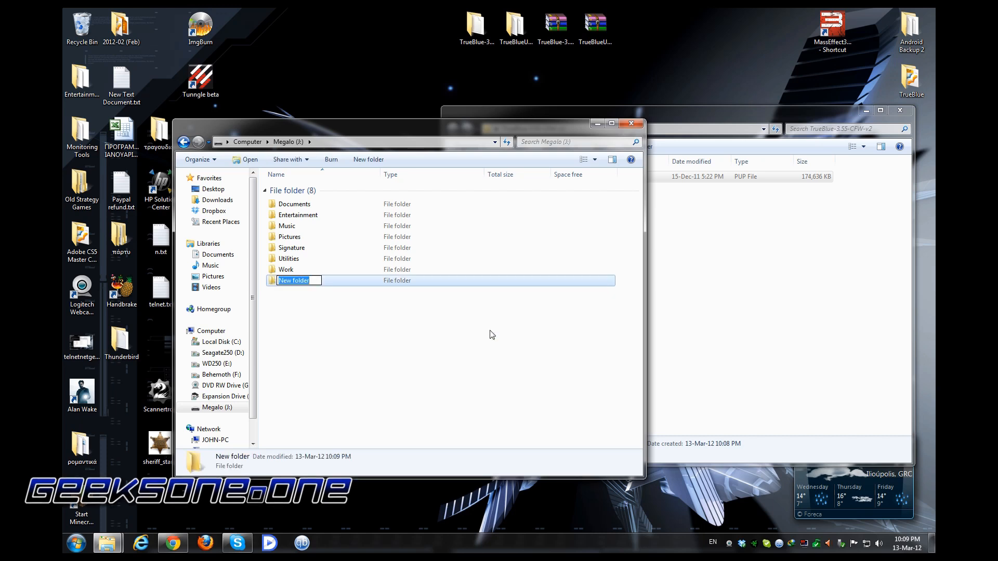
{"action": "type", "text": "PS3"}
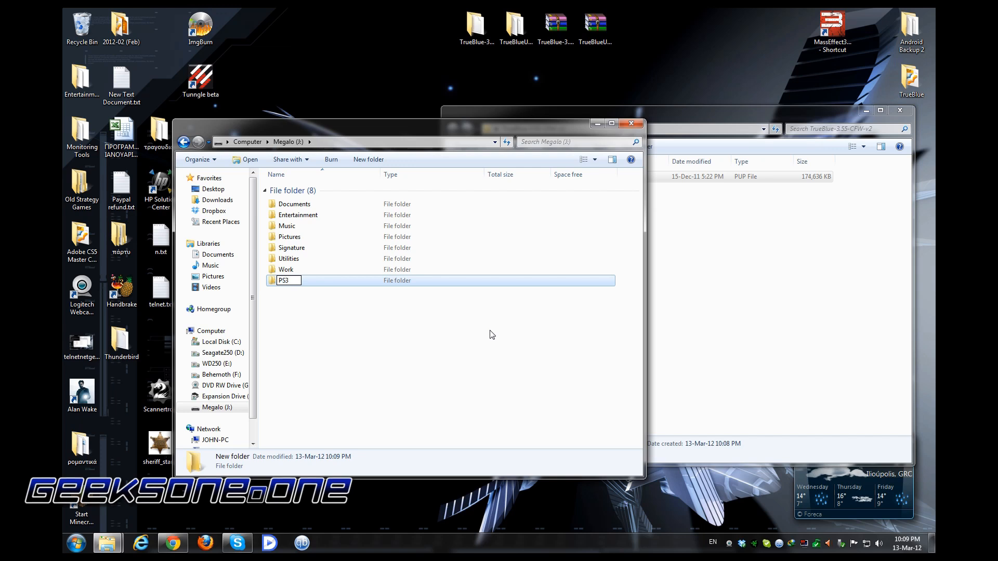
{"action": "double_click", "coordinate": [287, 280]}
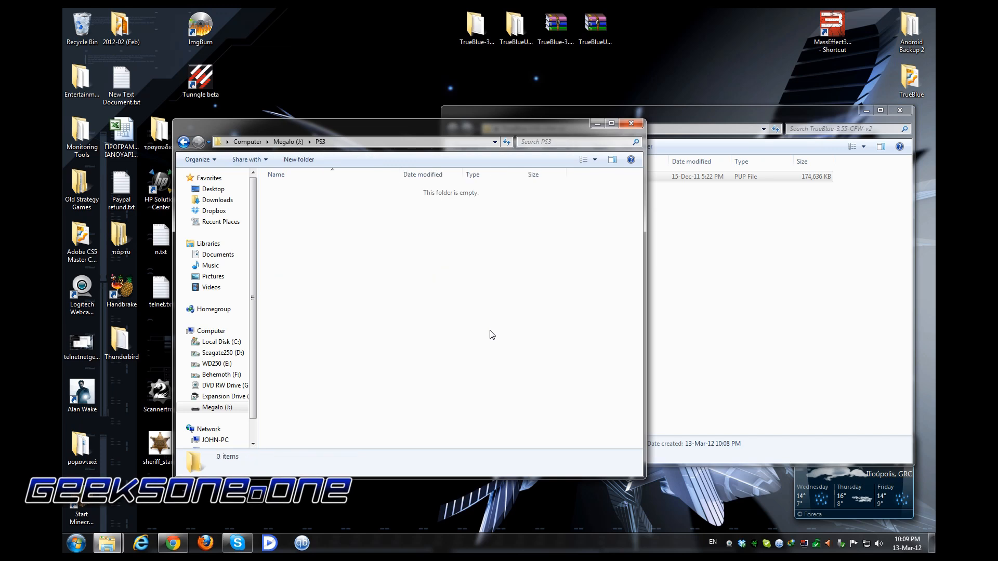
Create a new folder named UPDATE inside the PS3 folder.
{"action": "right_click", "coordinate": [490, 334]}
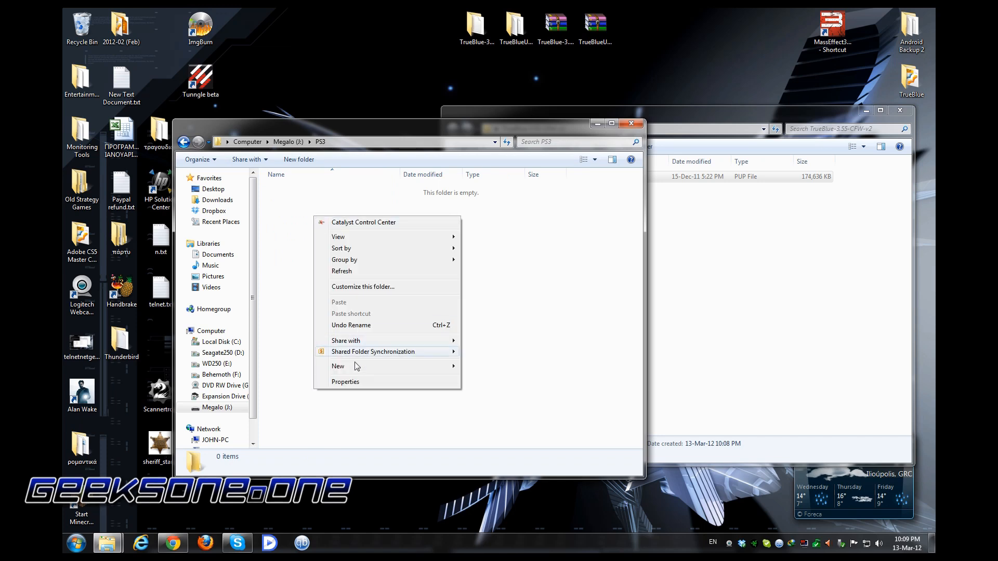
{"action": "left_click", "coordinate": [338, 365]}
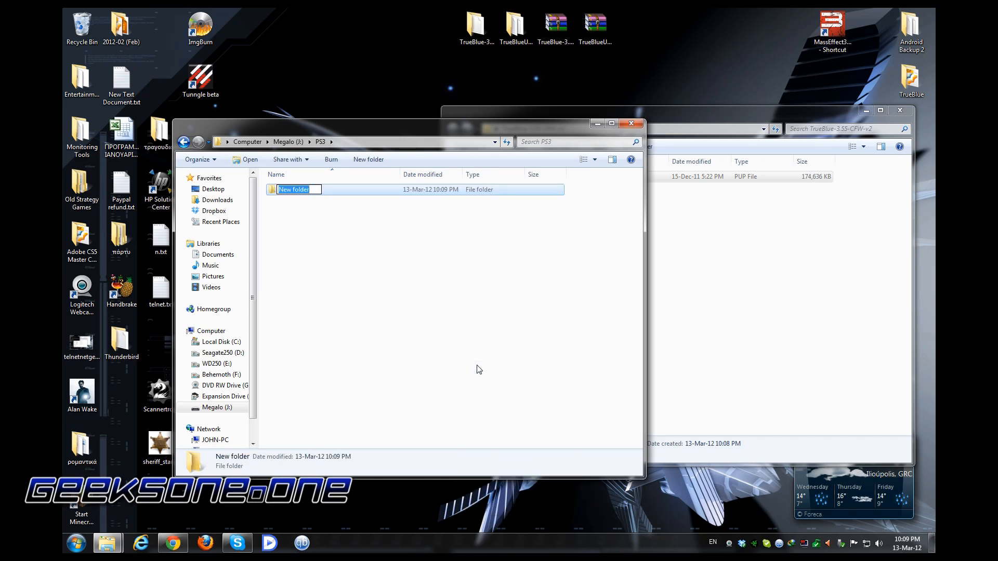
{"action": "type", "text": "UPDATE"}
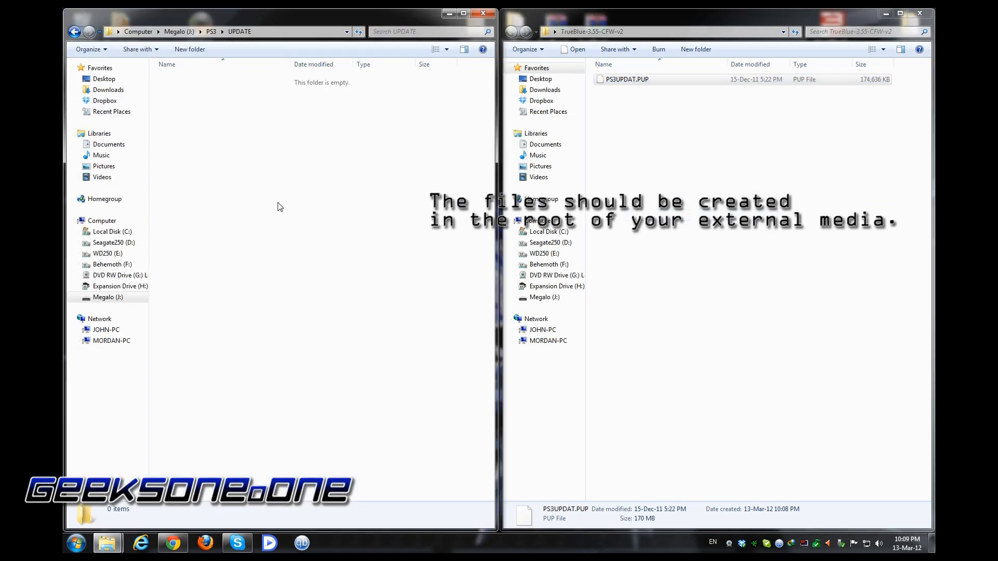
Paste PS3UPDAT.PUP into the PS3\UPDATE folder.
{"action": "right_click", "coordinate": [277, 206]}
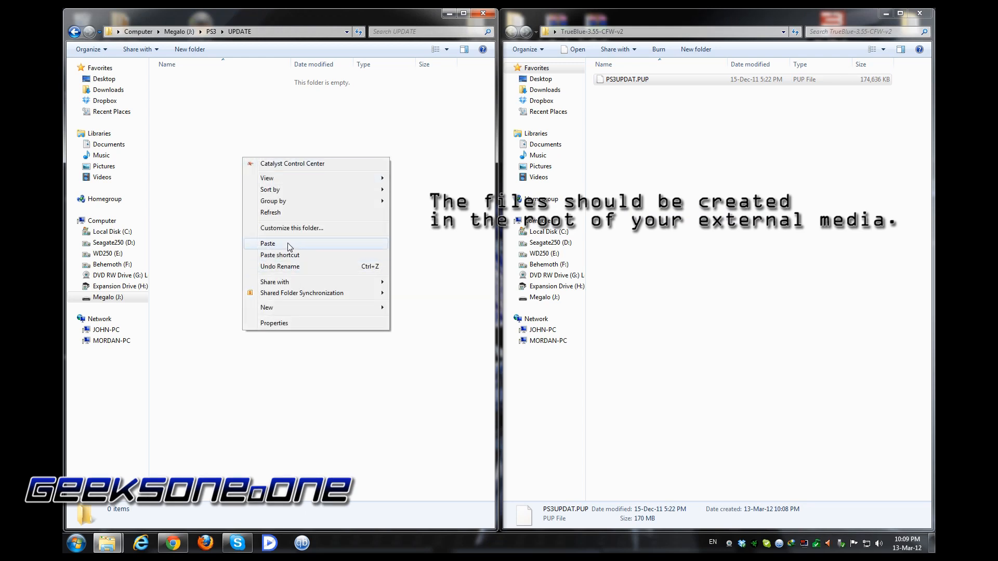
{"action": "left_click", "coordinate": [268, 244]}
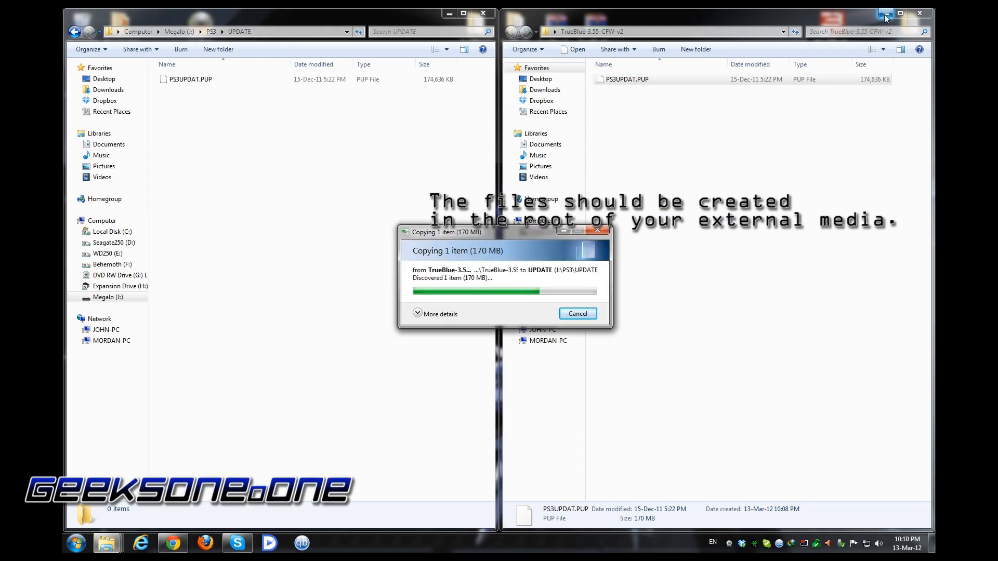
{"action": "left_click", "coordinate": [439, 314]}
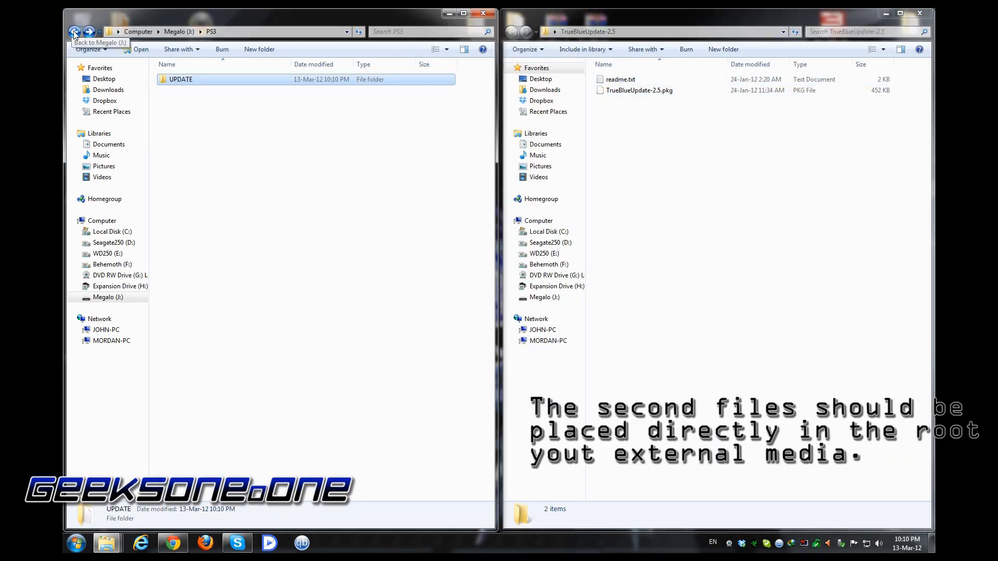
Copy TrueBlueUpdate-2.5.pkg into the root of the Megalo (J:) drive.
{"action": "left_click", "coordinate": [74, 31]}
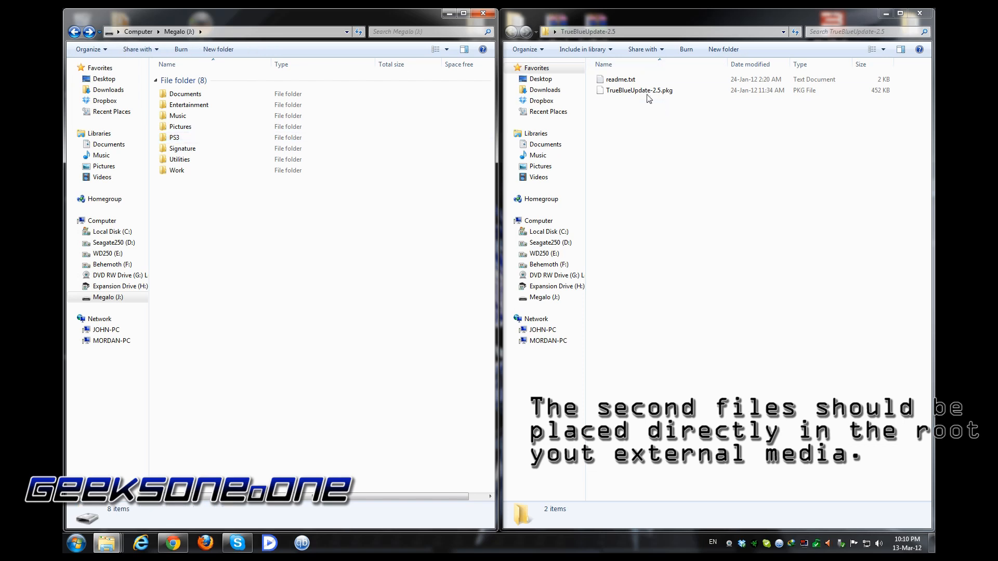
{"action": "left_click", "coordinate": [639, 90]}
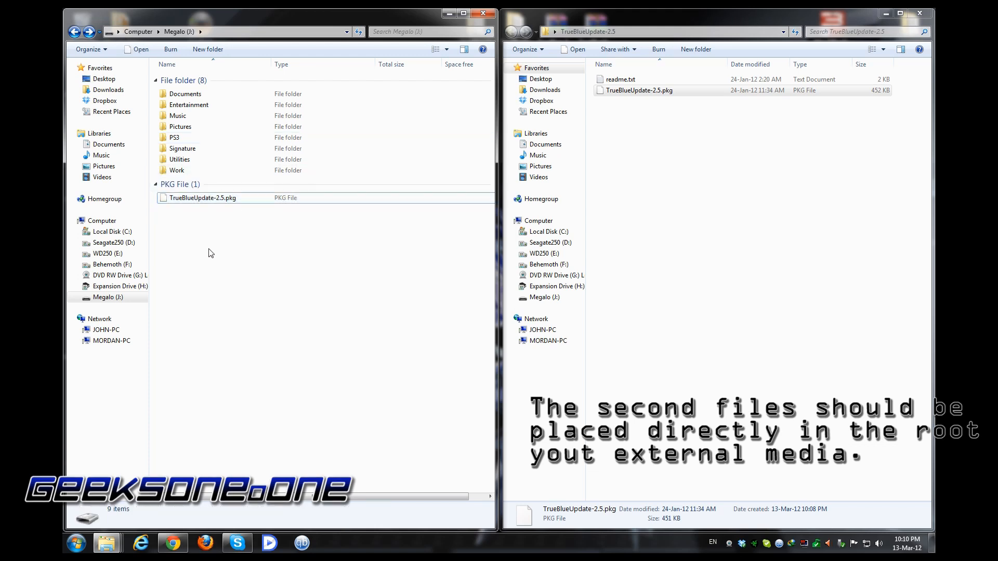
{"action": "left_click", "coordinate": [203, 197]}
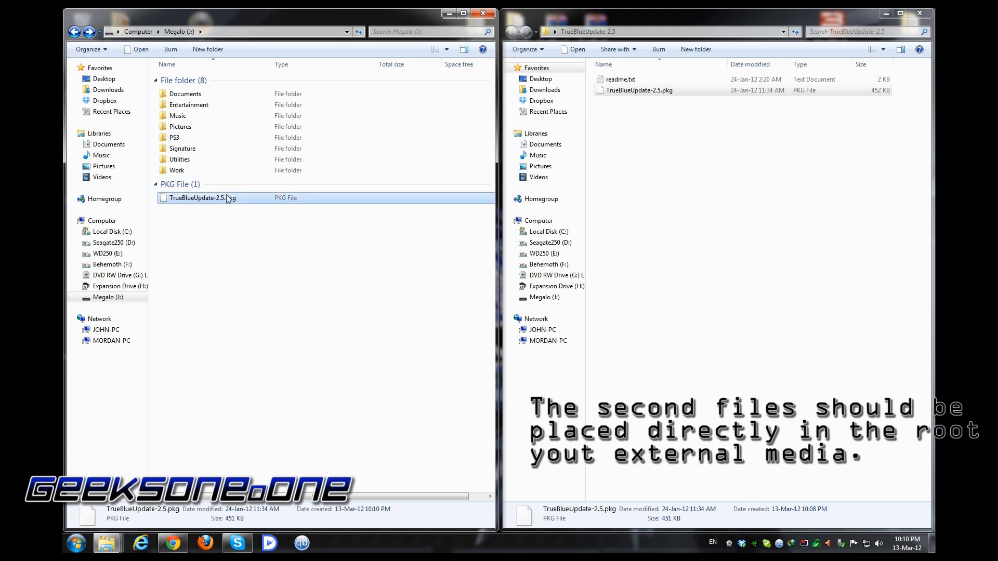
{"action": "double_click", "coordinate": [175, 137]}
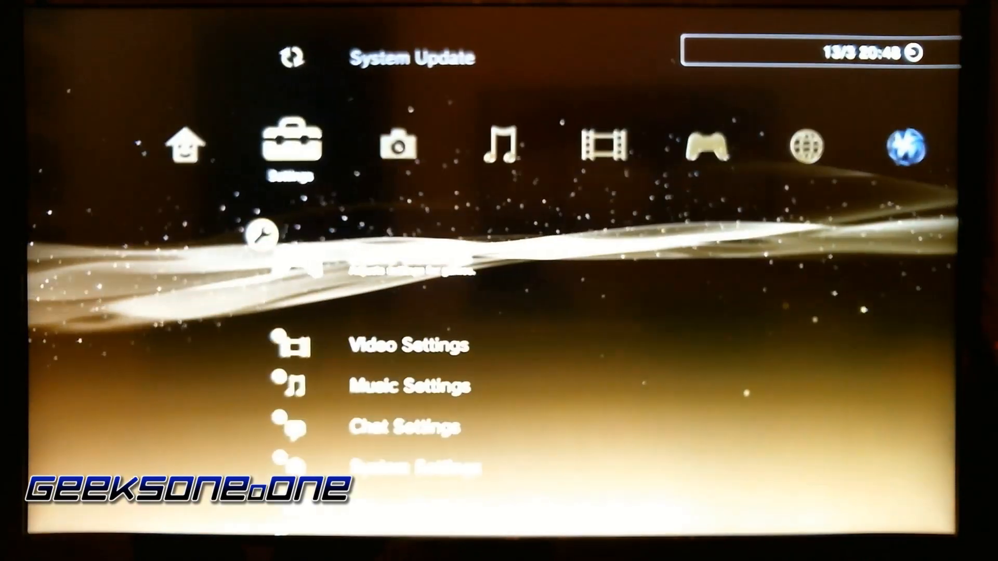
Scroll the PS3 XMB Settings column past System Update to System Settings.
{"action": "scroll", "scroll_direction": "up", "scroll_amount": 3}
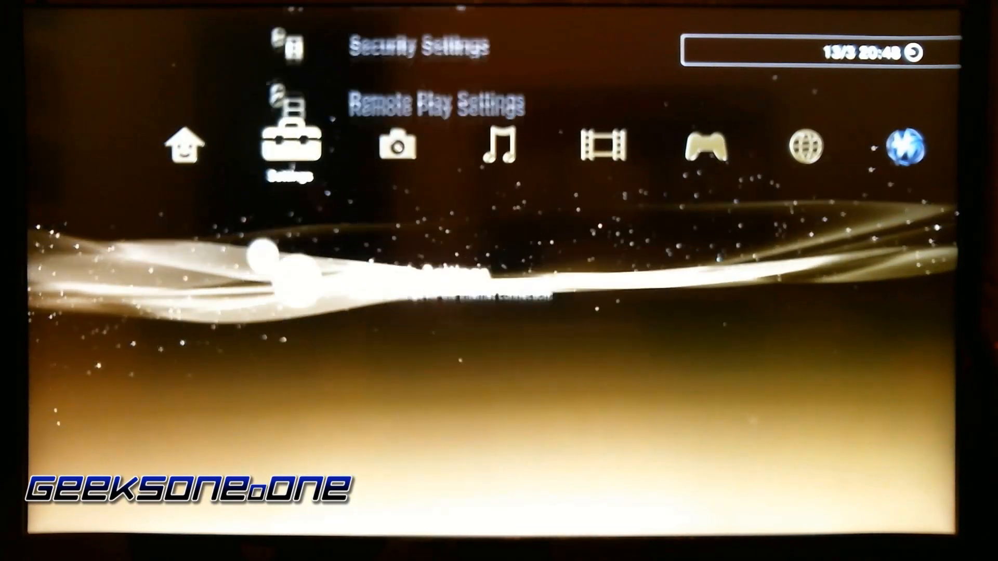
{"action": "scroll", "scroll_direction": "up", "scroll_amount": 3}
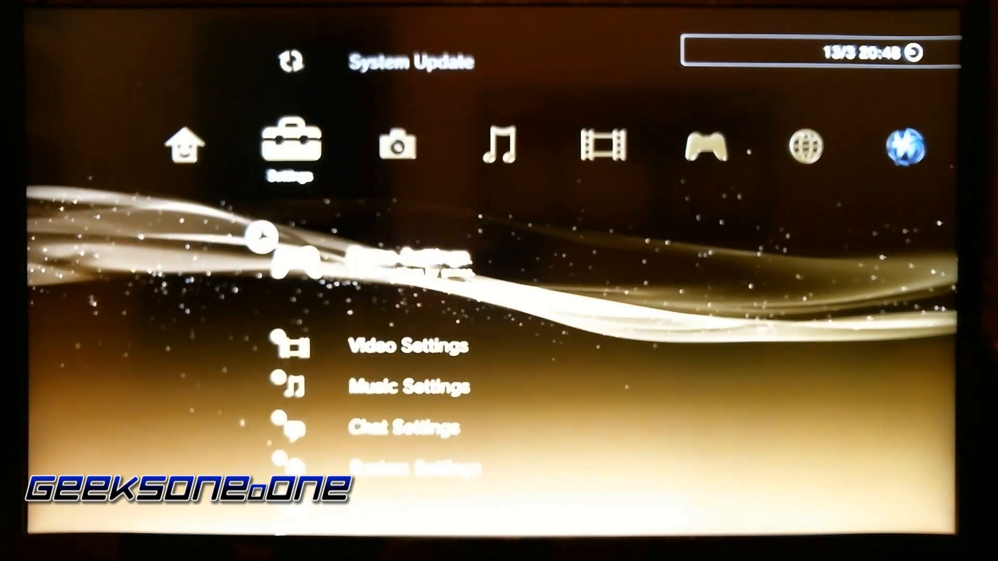
{"action": "scroll", "scroll_direction": "down", "scroll_amount": 3}
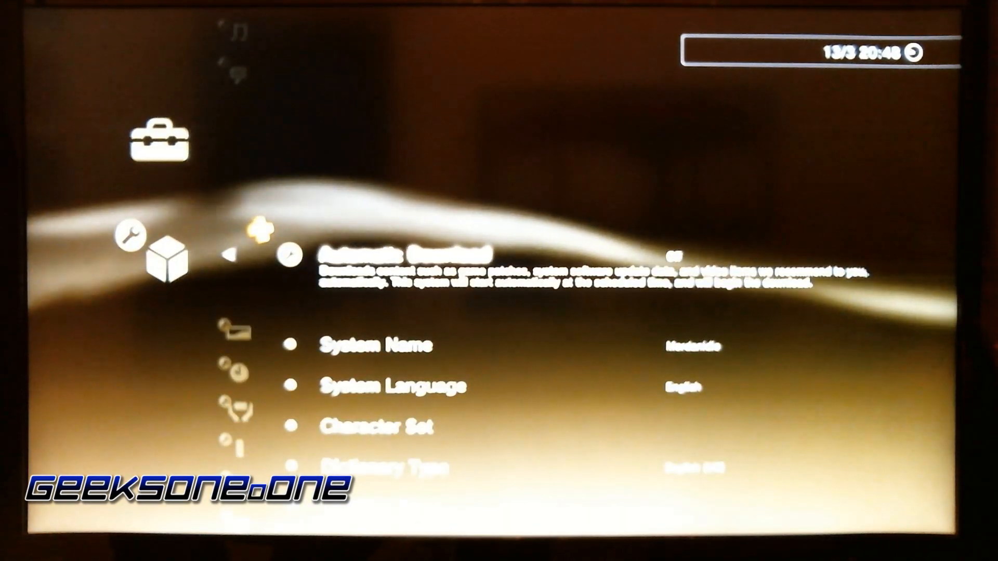
{"action": "scroll", "scroll_direction": "down", "scroll_amount": 3}
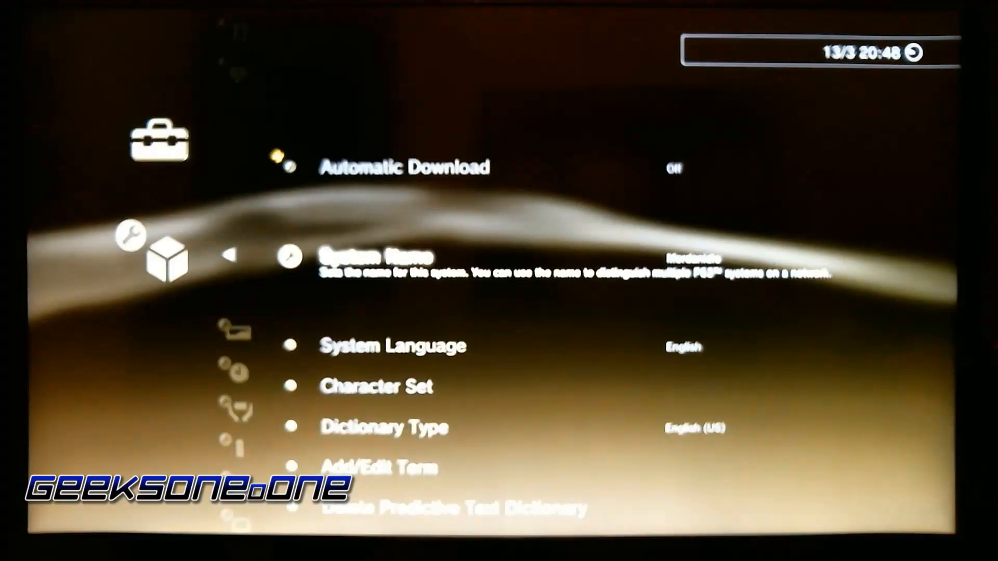
{"action": "scroll", "scroll_direction": "down", "scroll_amount": 3}
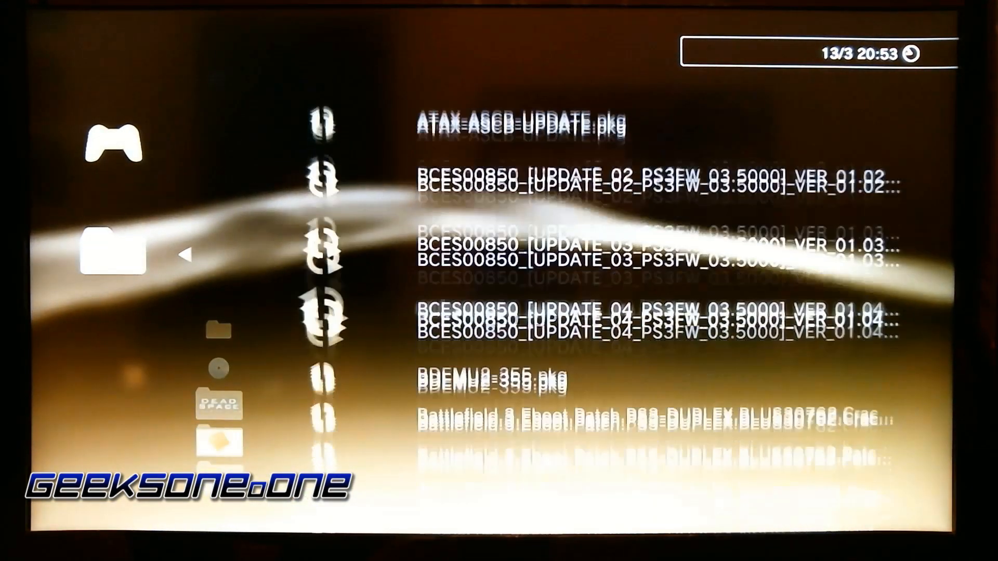
Scroll the Install Package Files list down to TrueBlueUpdate-2.5.pkg.
{"action": "scroll", "scroll_direction": "down", "scroll_amount": 3}
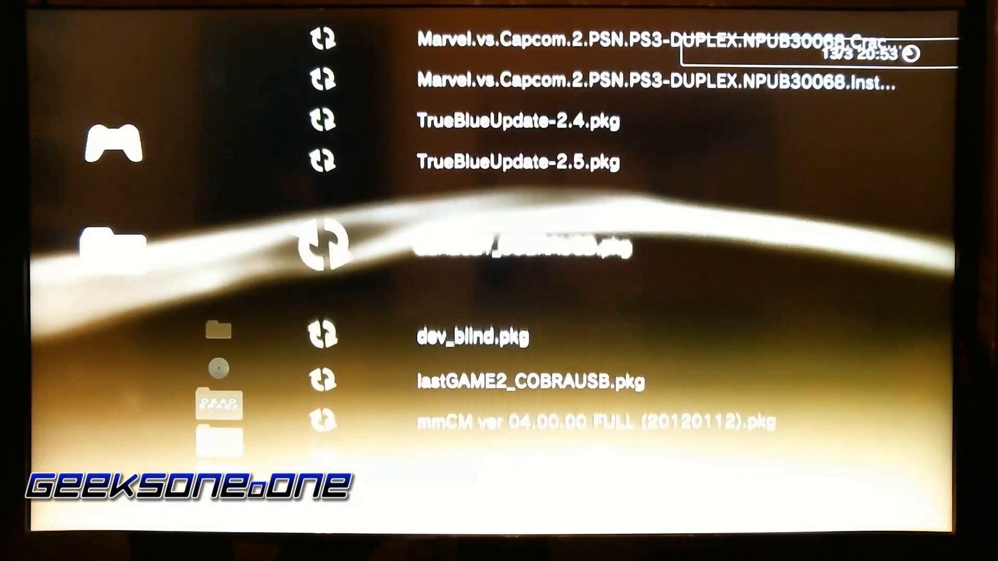
{"action": "scroll", "scroll_direction": "up", "scroll_amount": 3}
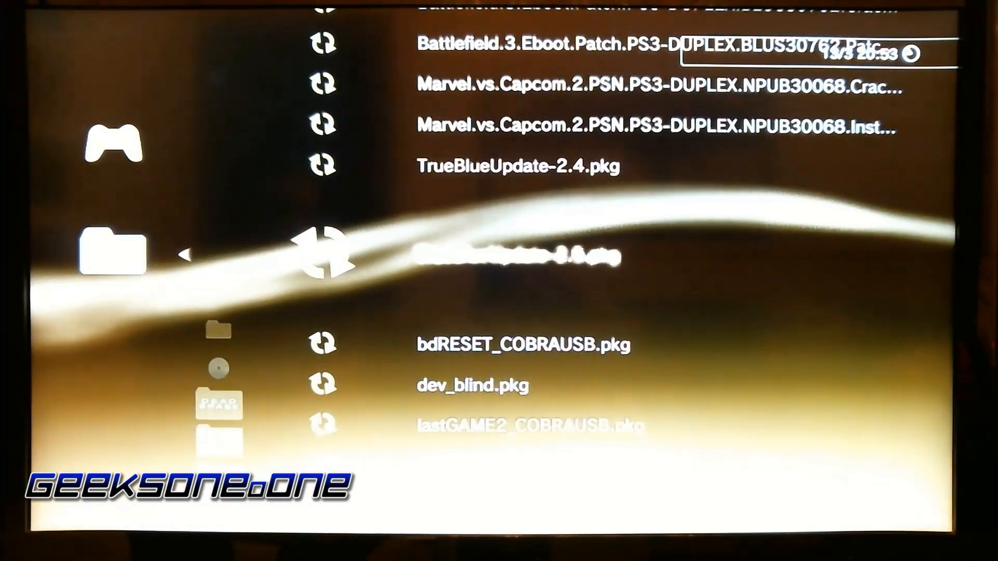
{"action": "scroll", "scroll_direction": "down", "scroll_amount": 3}
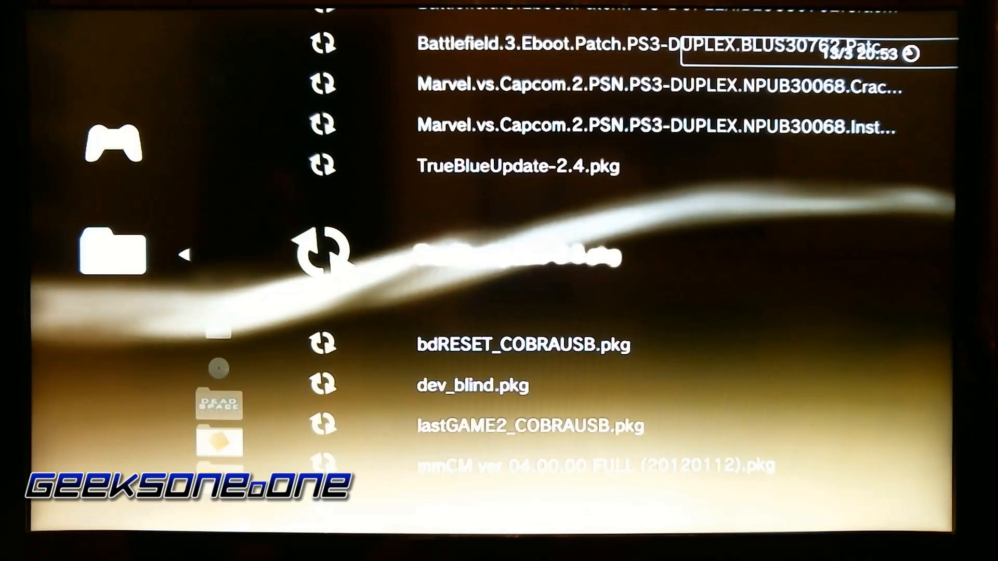
{"action": "scroll", "scroll_direction": "down", "scroll_amount": 3}
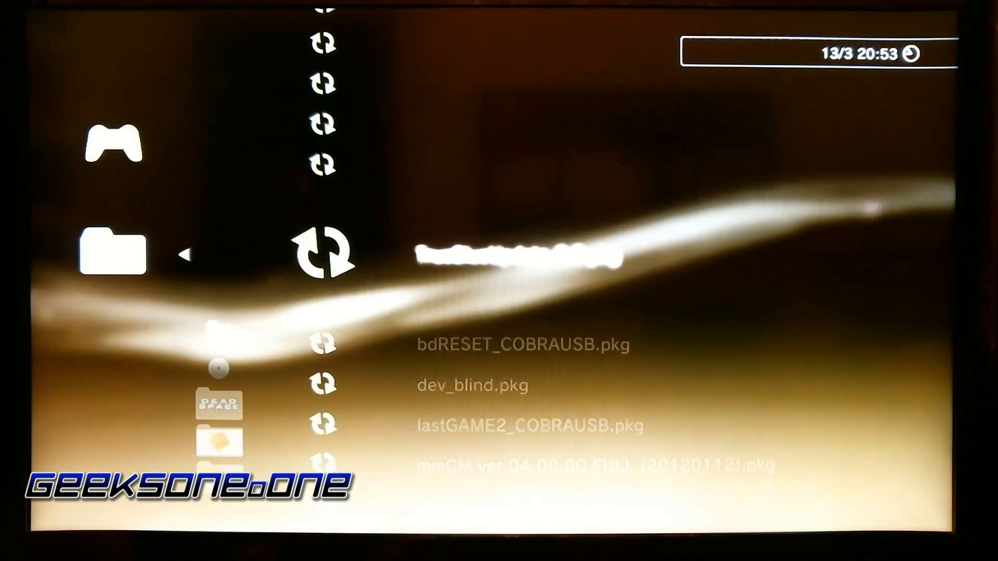